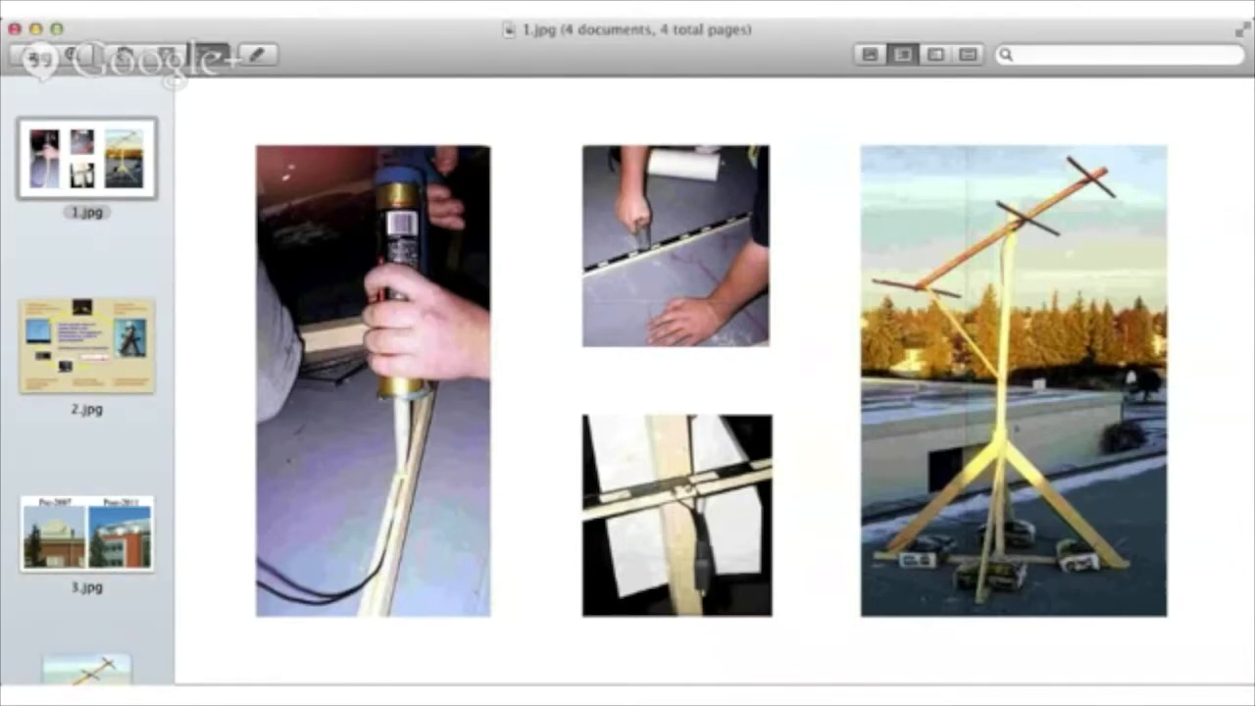
pyautogui.moveTo(273, 223)
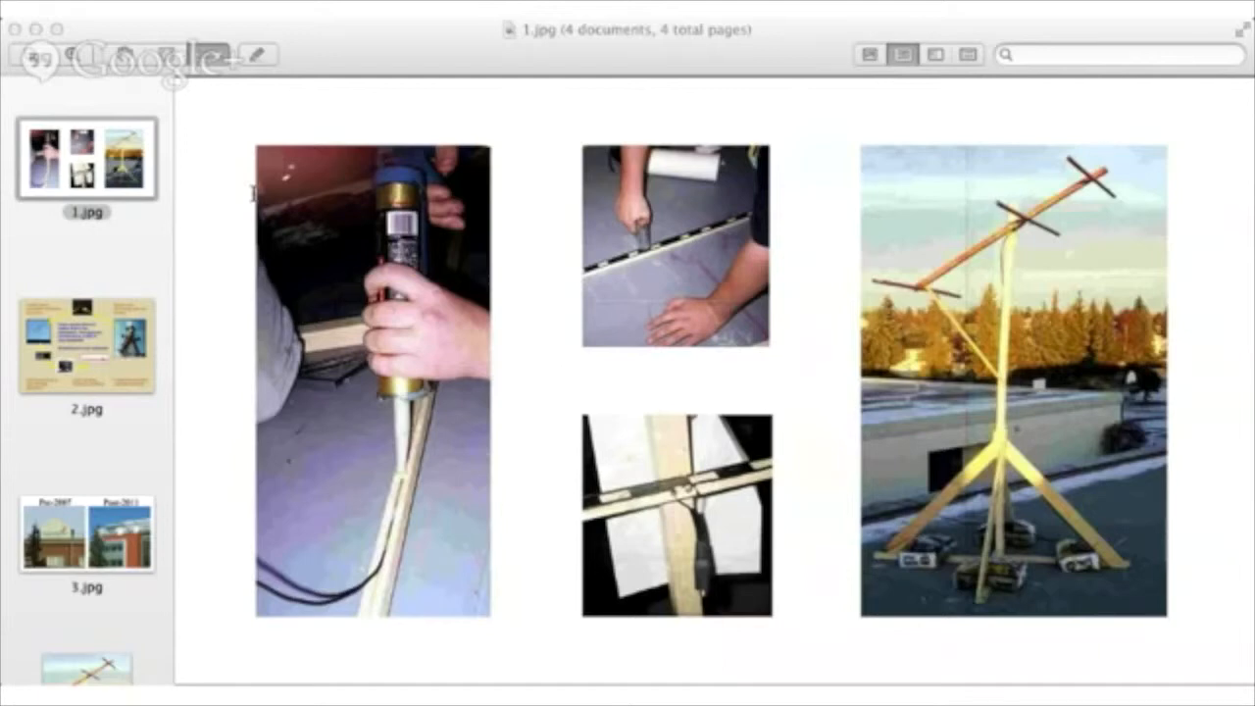
pyautogui.moveTo(206, 226)
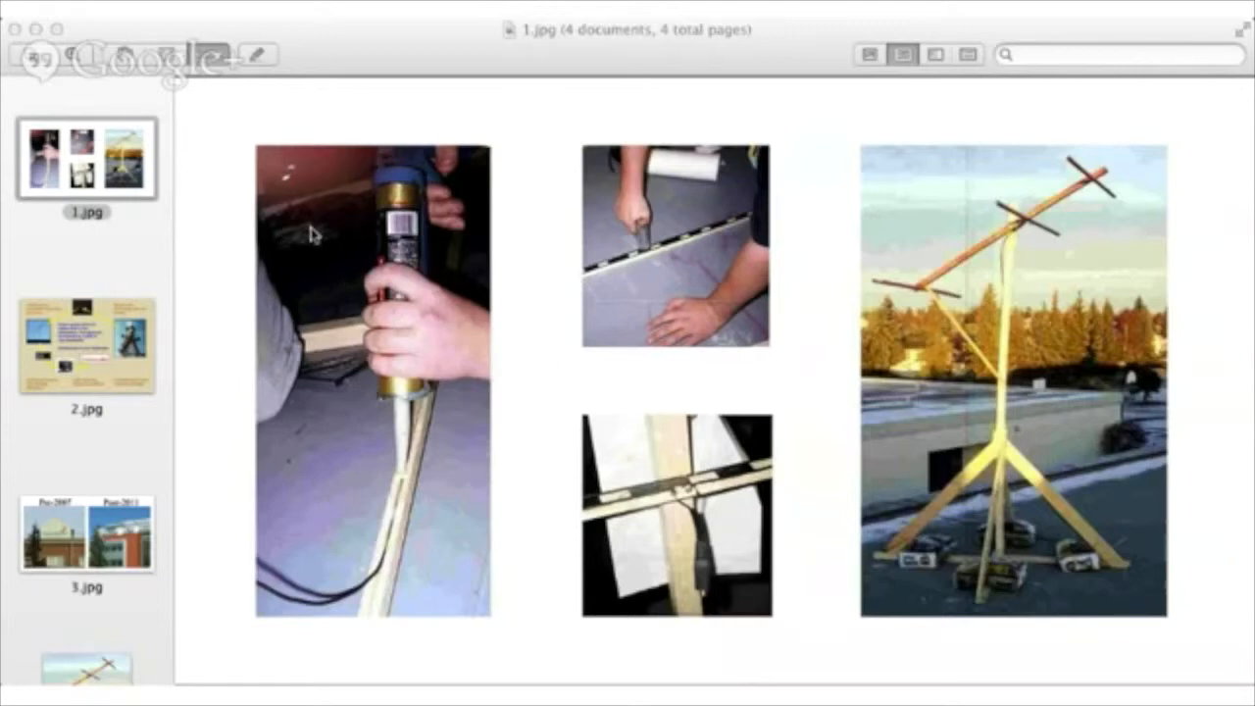
pyautogui.moveTo(394, 242)
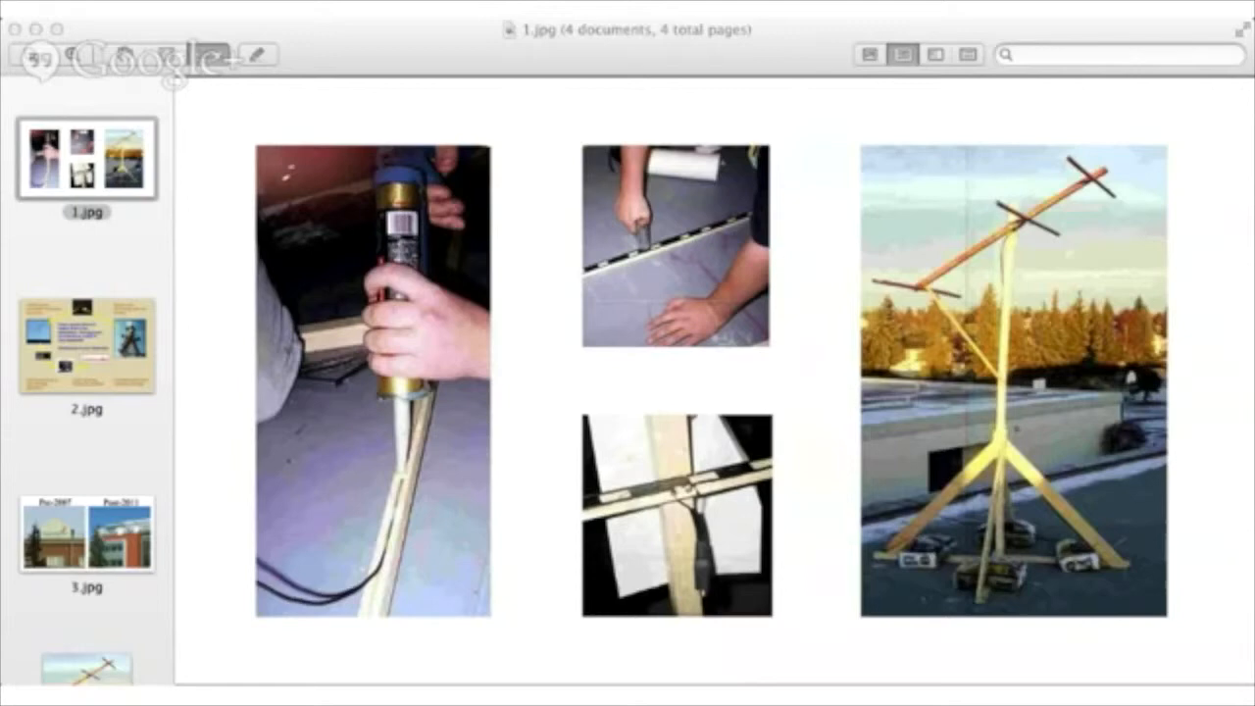
pyautogui.moveTo(371, 65)
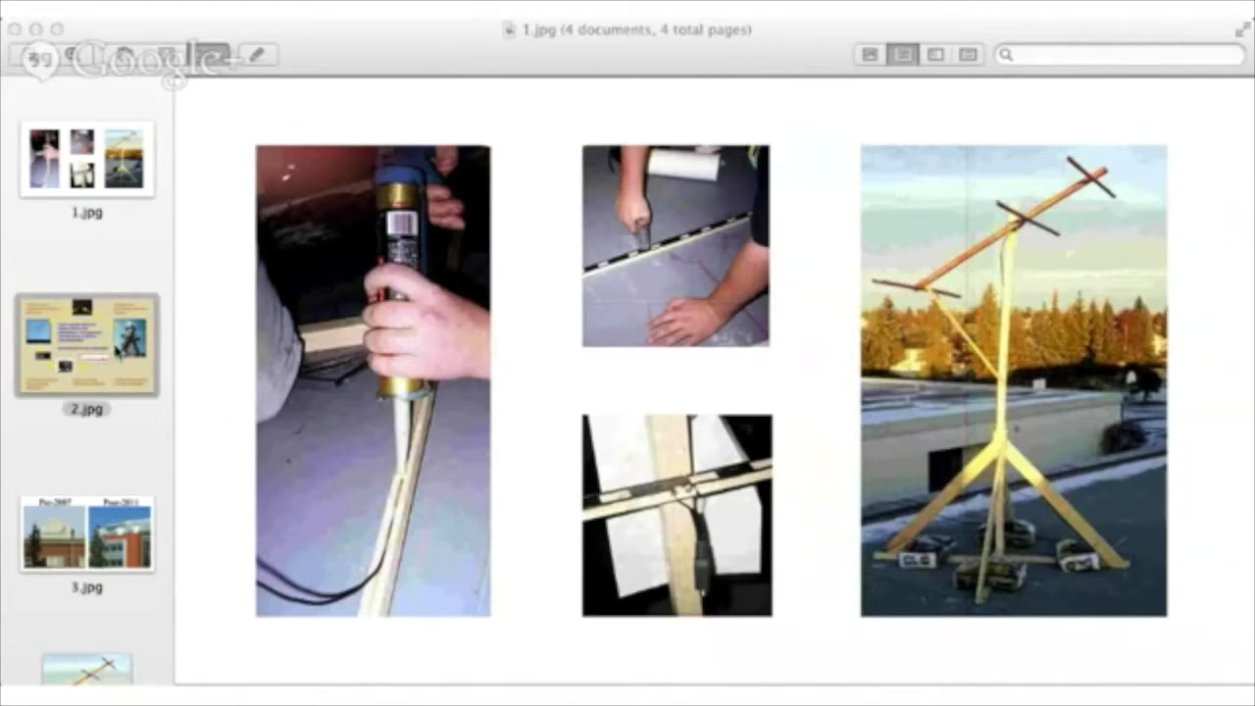
# Step: Display 2.jpg, the meteor-trail radio reflection poster, from the Preview sidebar
pyautogui.click(85, 345)
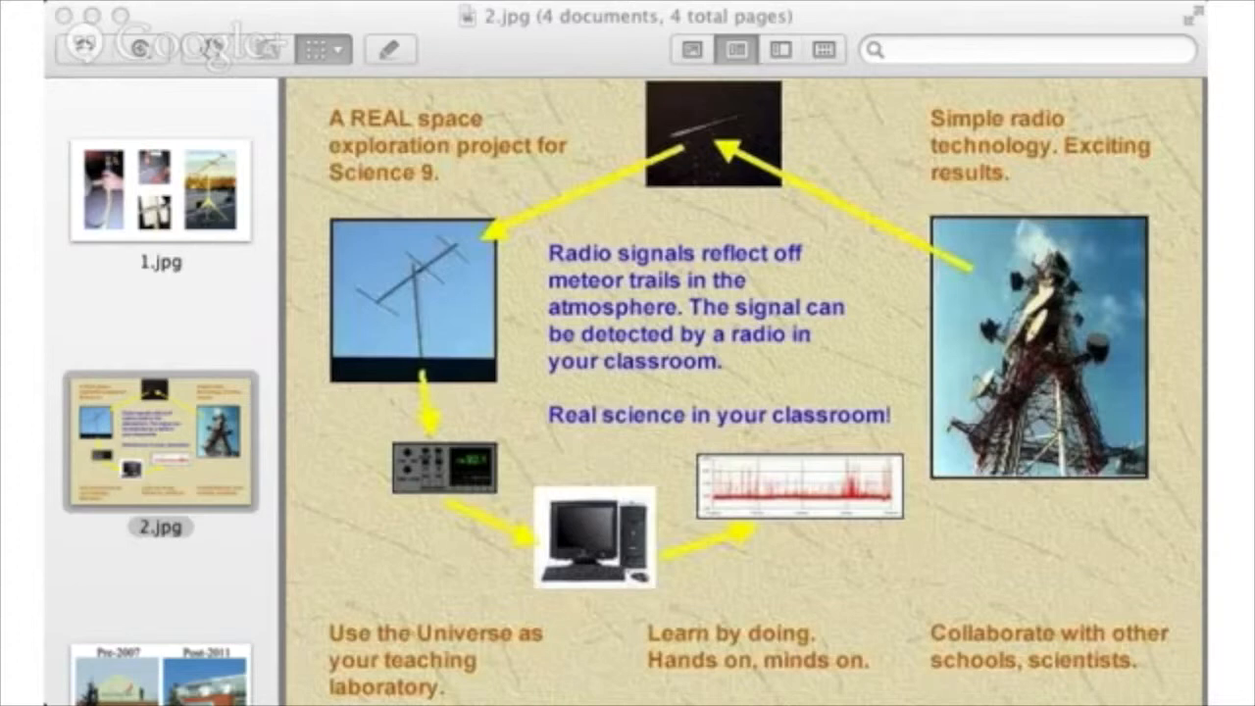
pyautogui.moveTo(93, 626)
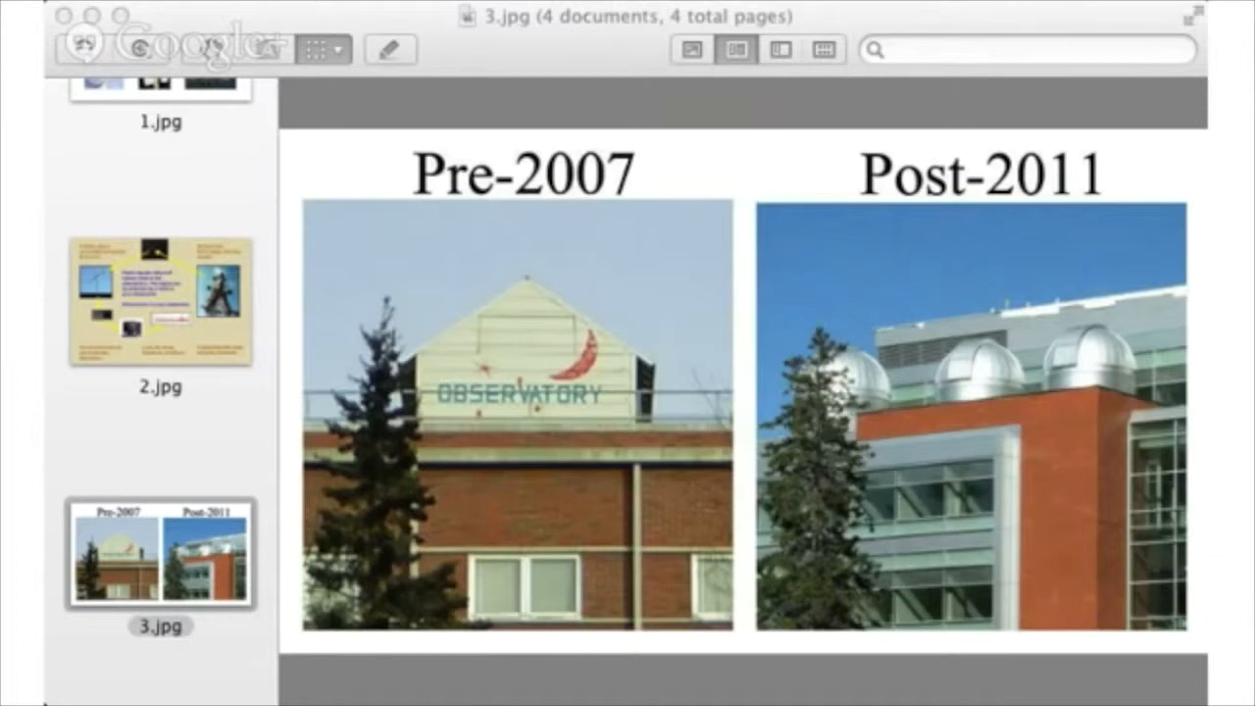
pyautogui.moveTo(190, 216)
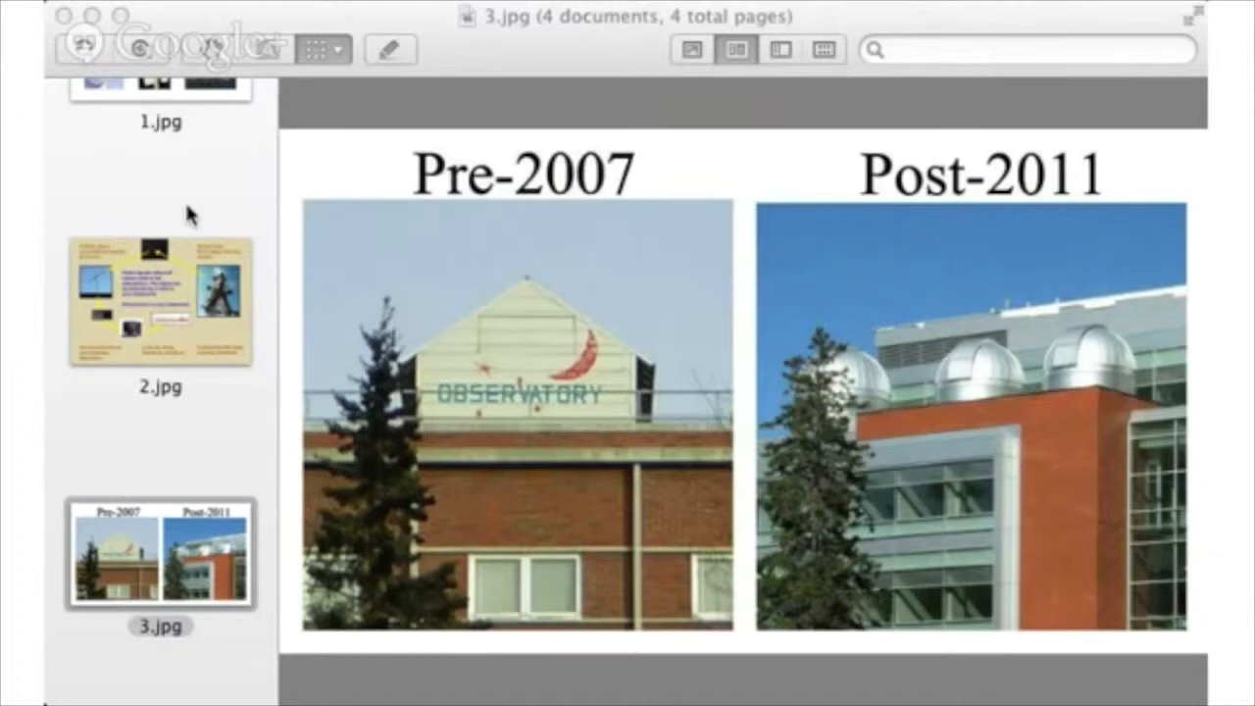
pyautogui.scroll(-3)
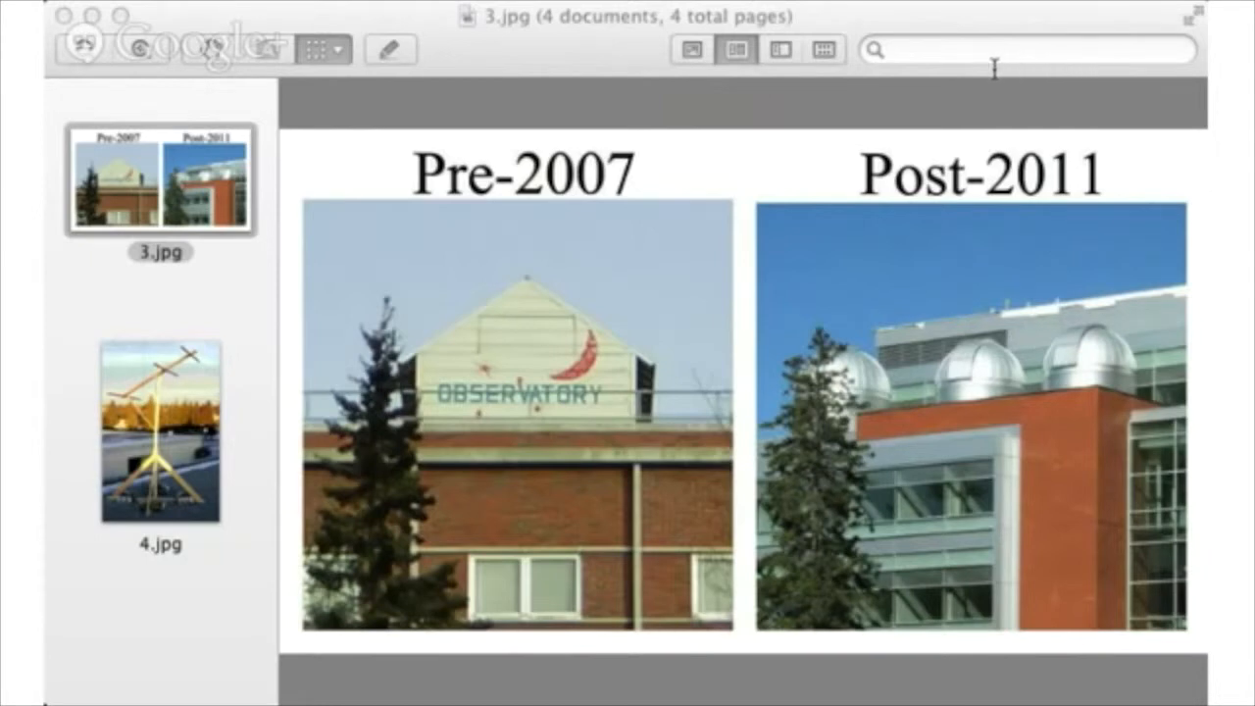
pyautogui.moveTo(880, 78)
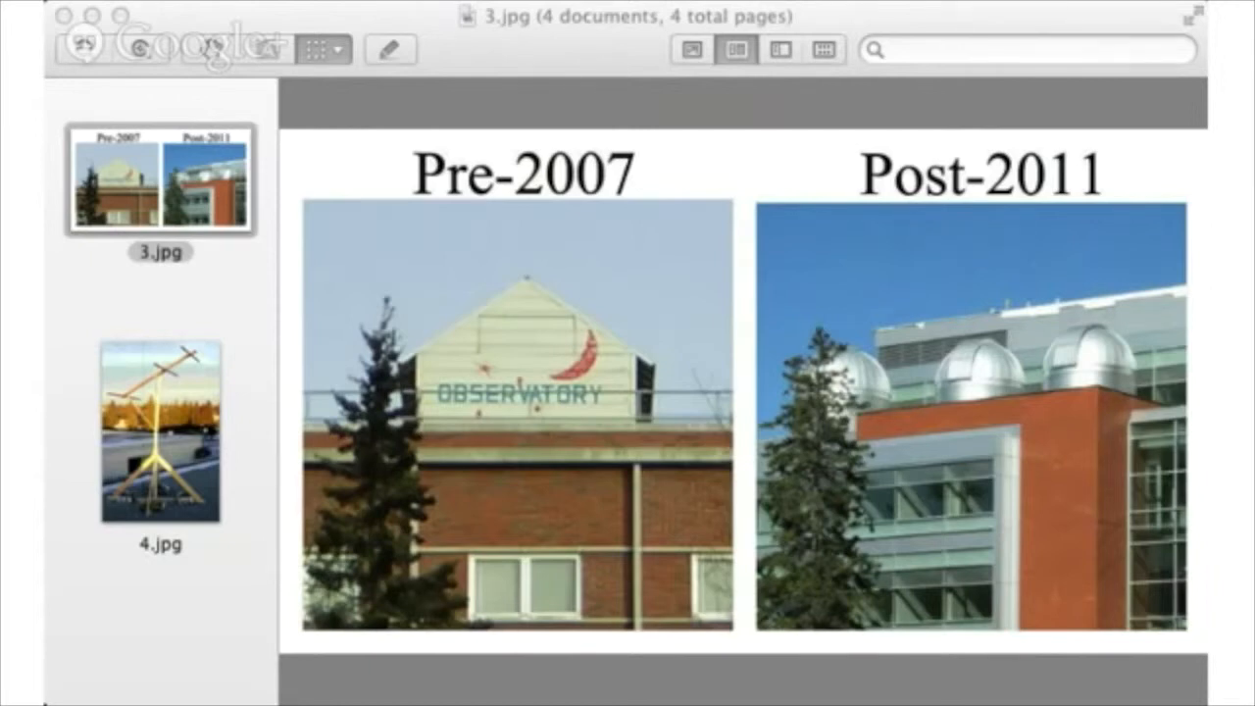
pyautogui.moveTo(289, 619)
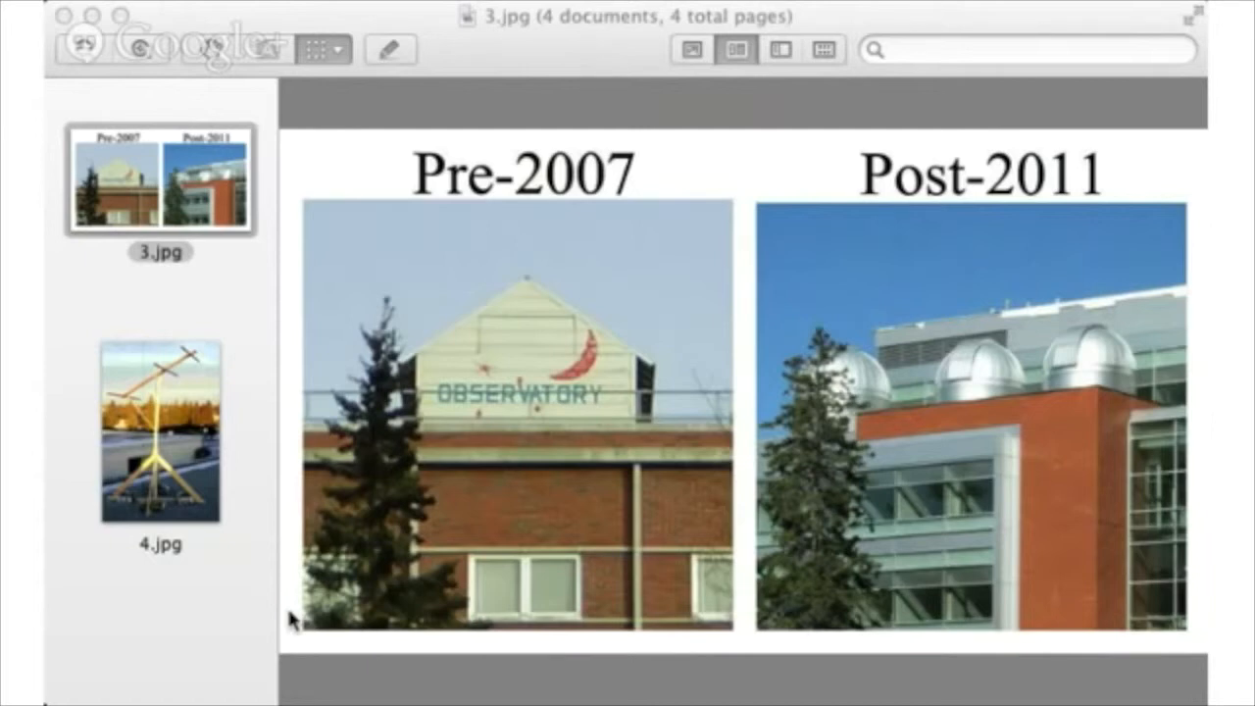
pyautogui.moveTo(249, 696)
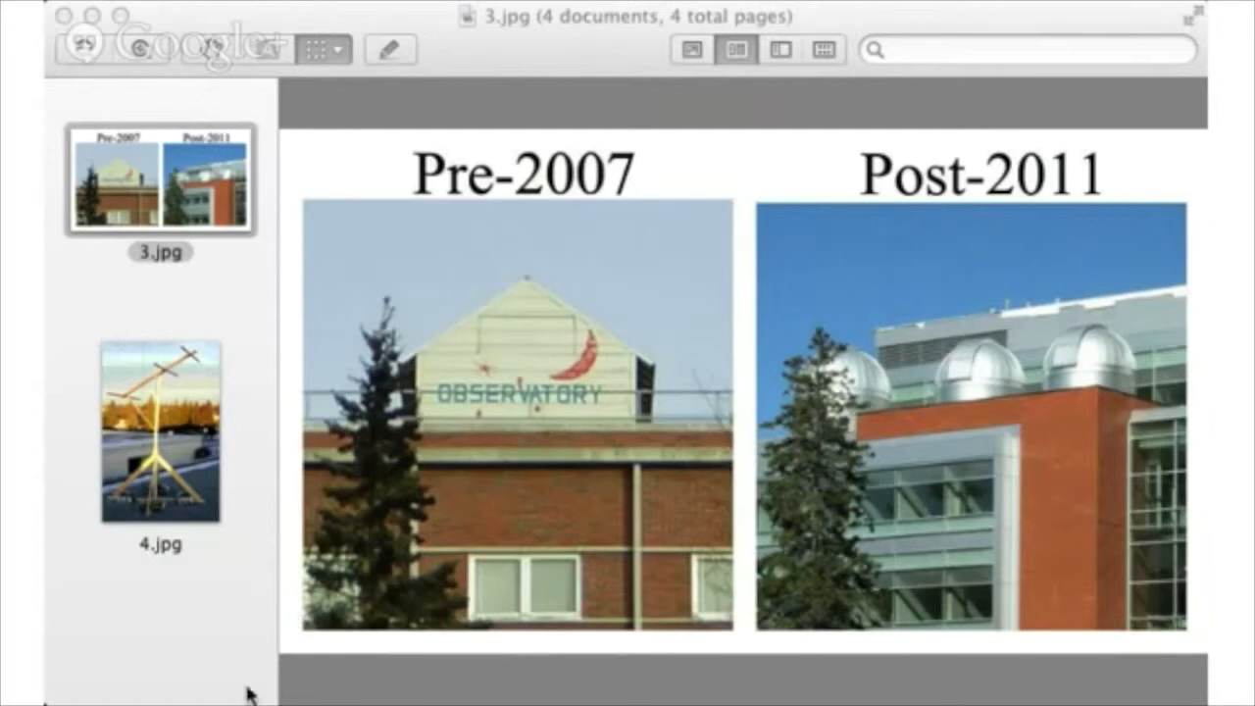
pyautogui.moveTo(70, 504)
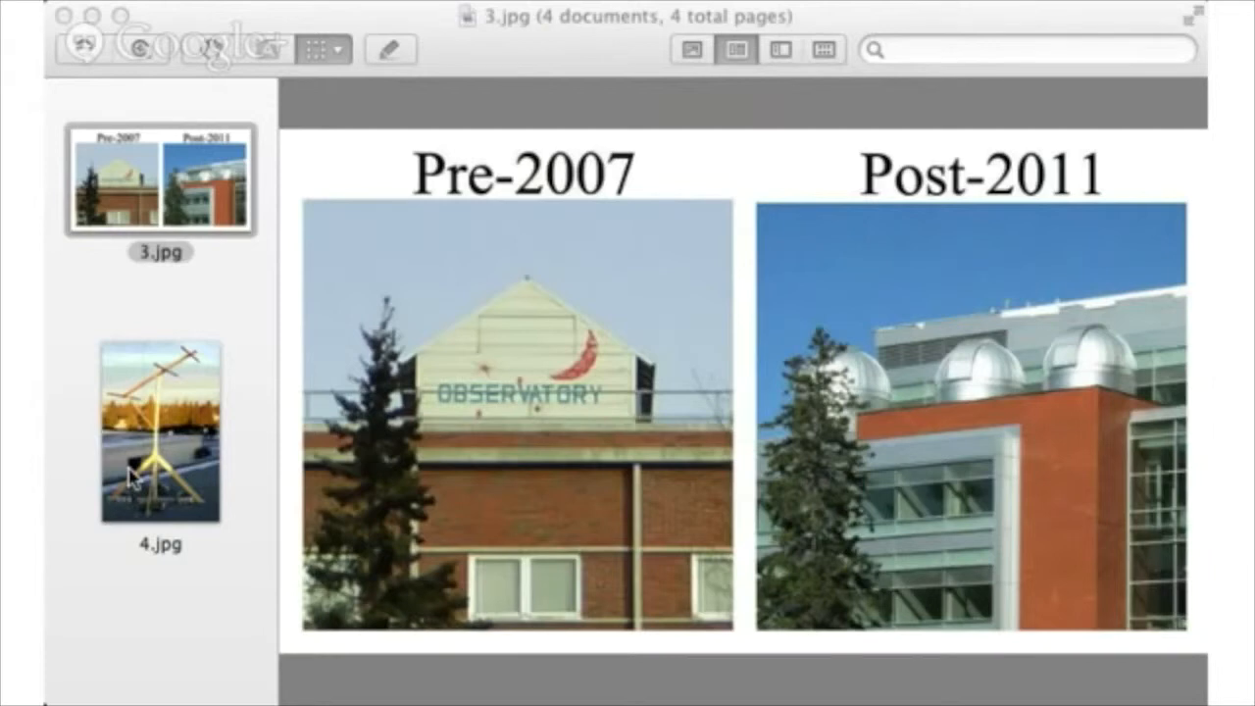
pyautogui.click(160, 432)
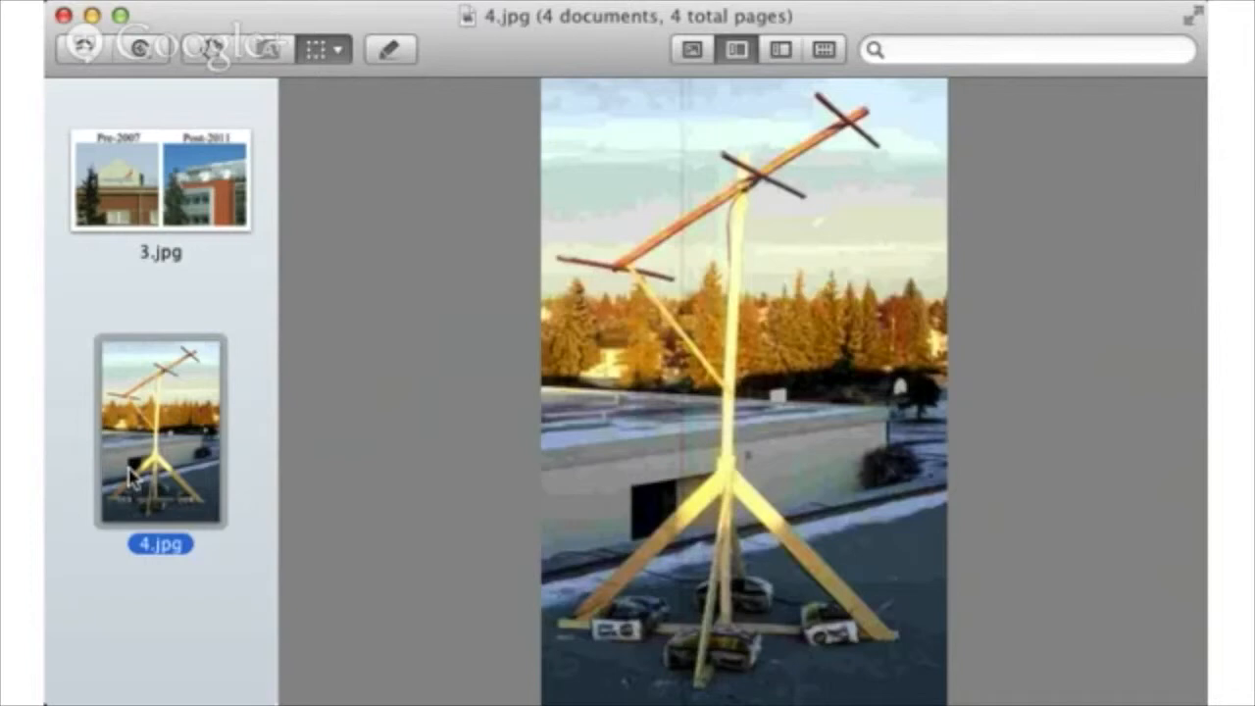
pyautogui.moveTo(447, 348)
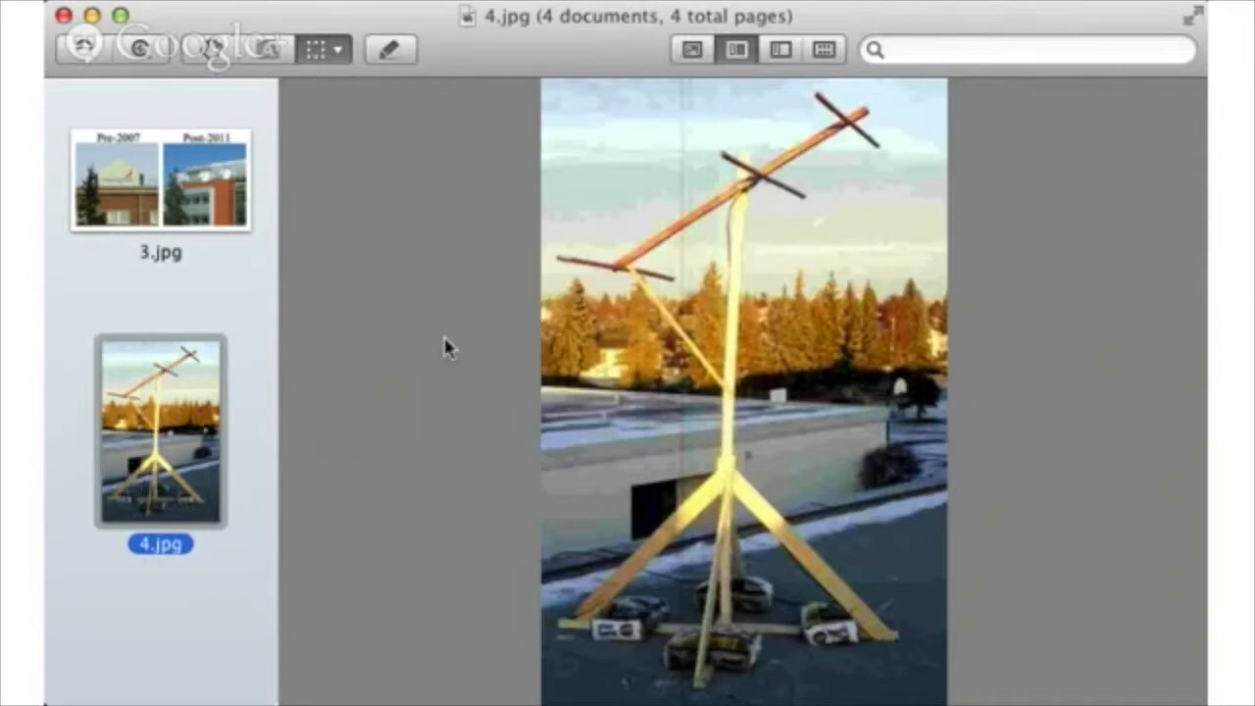